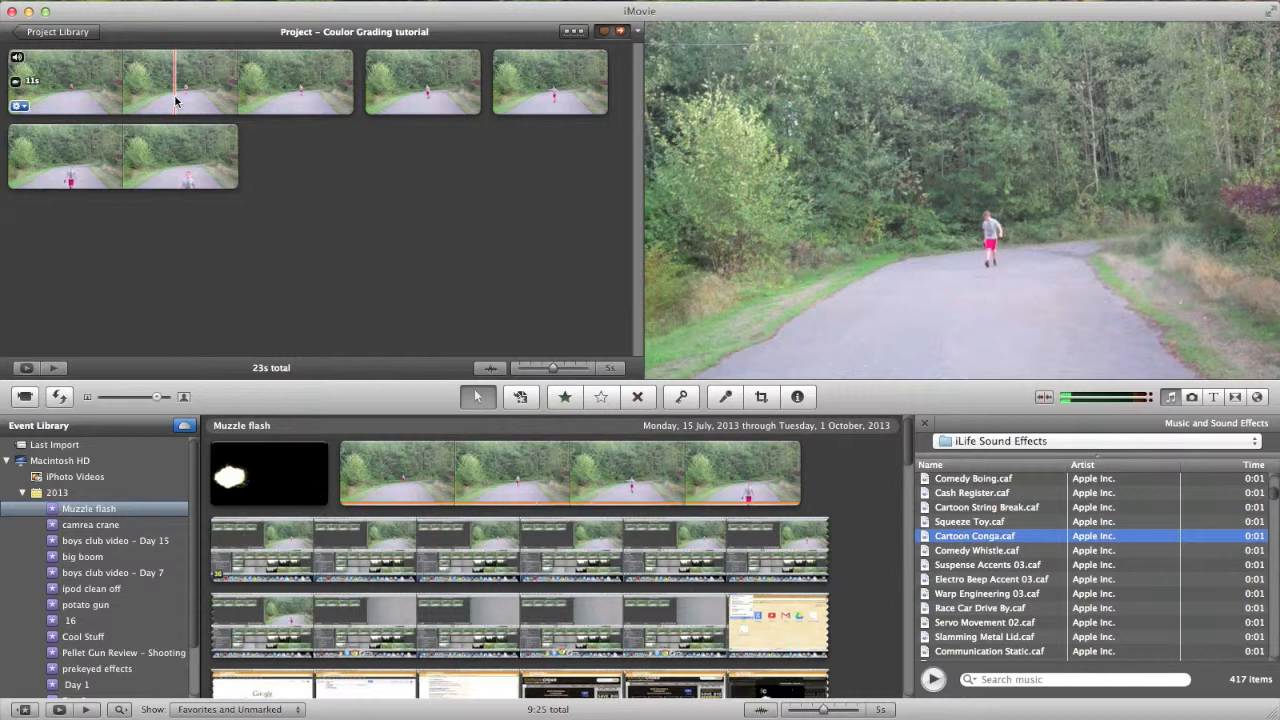
Step: Select all four runner clips in the Coulor Grading tutorial project
click(420, 96)
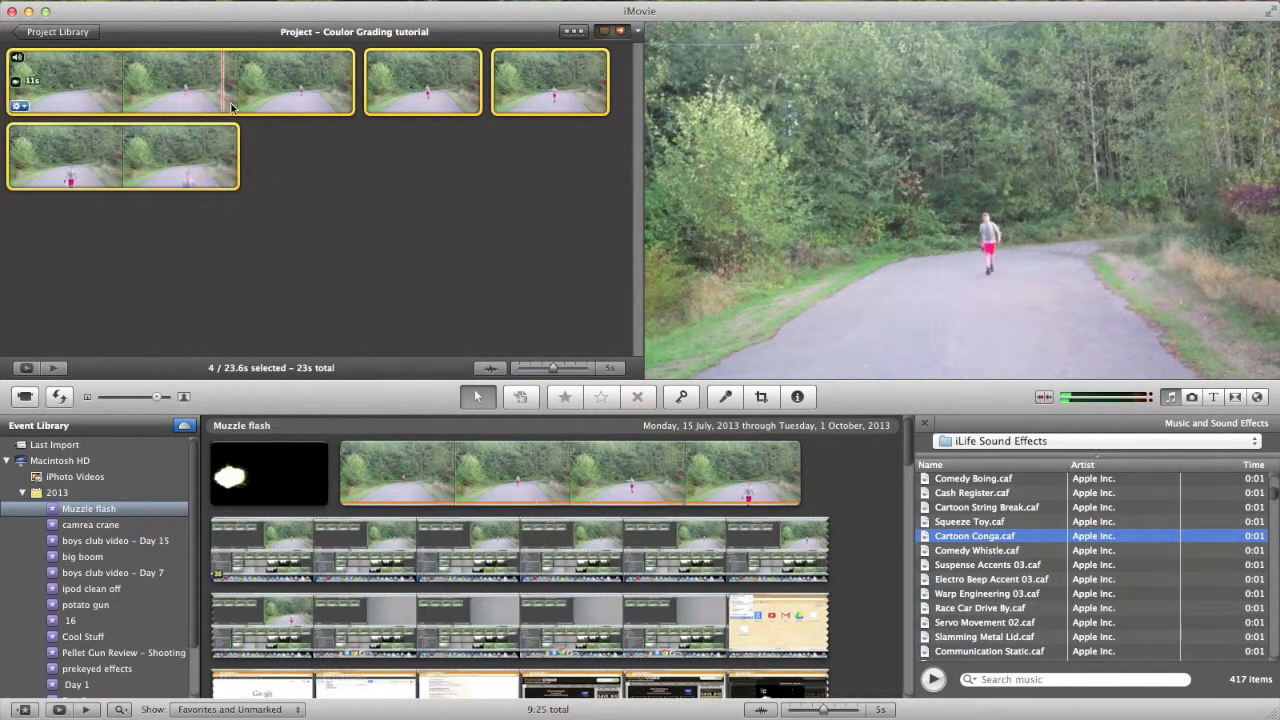
Step: Apply the Hard Light video effect to the selected clips via the Inspector
click(796, 396)
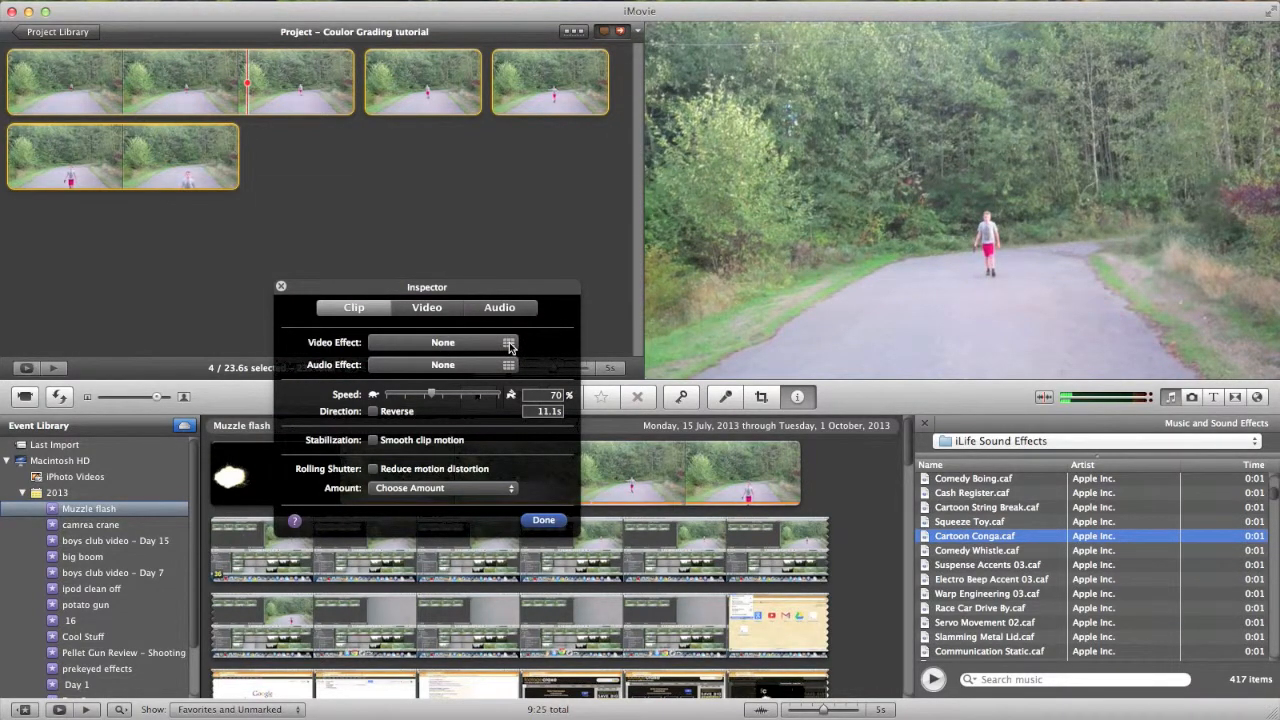
click(510, 344)
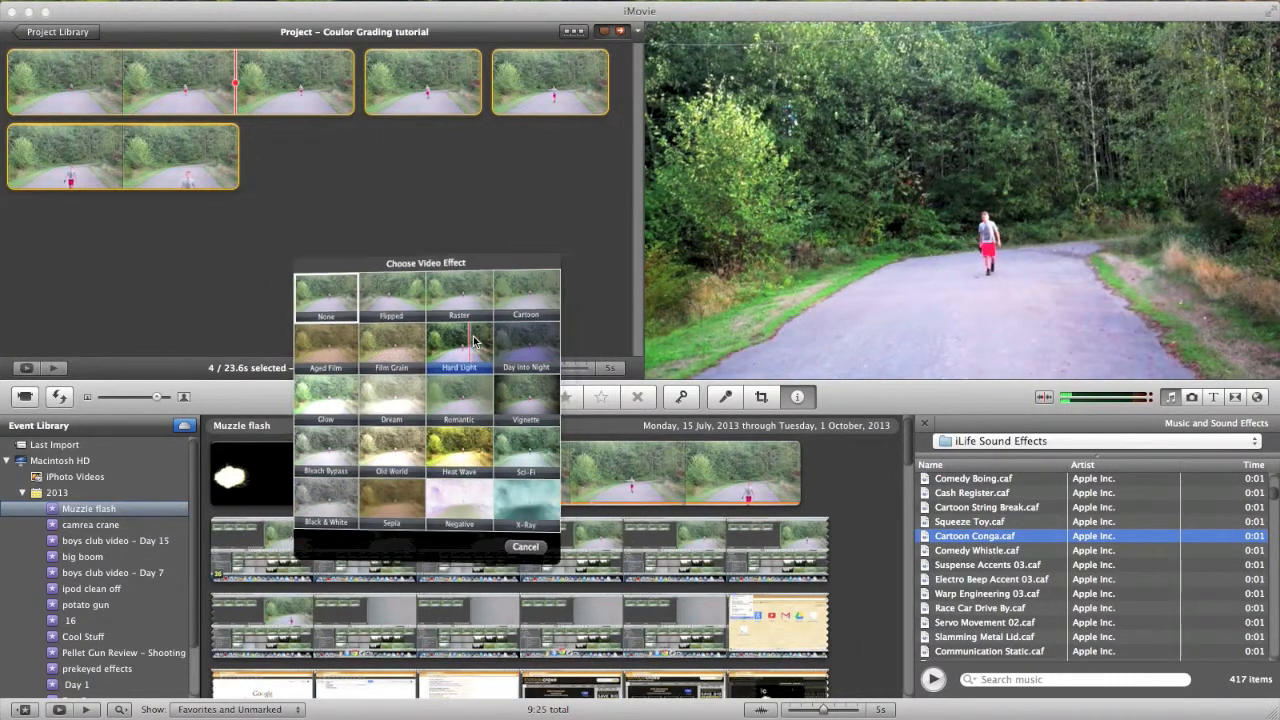
click(460, 348)
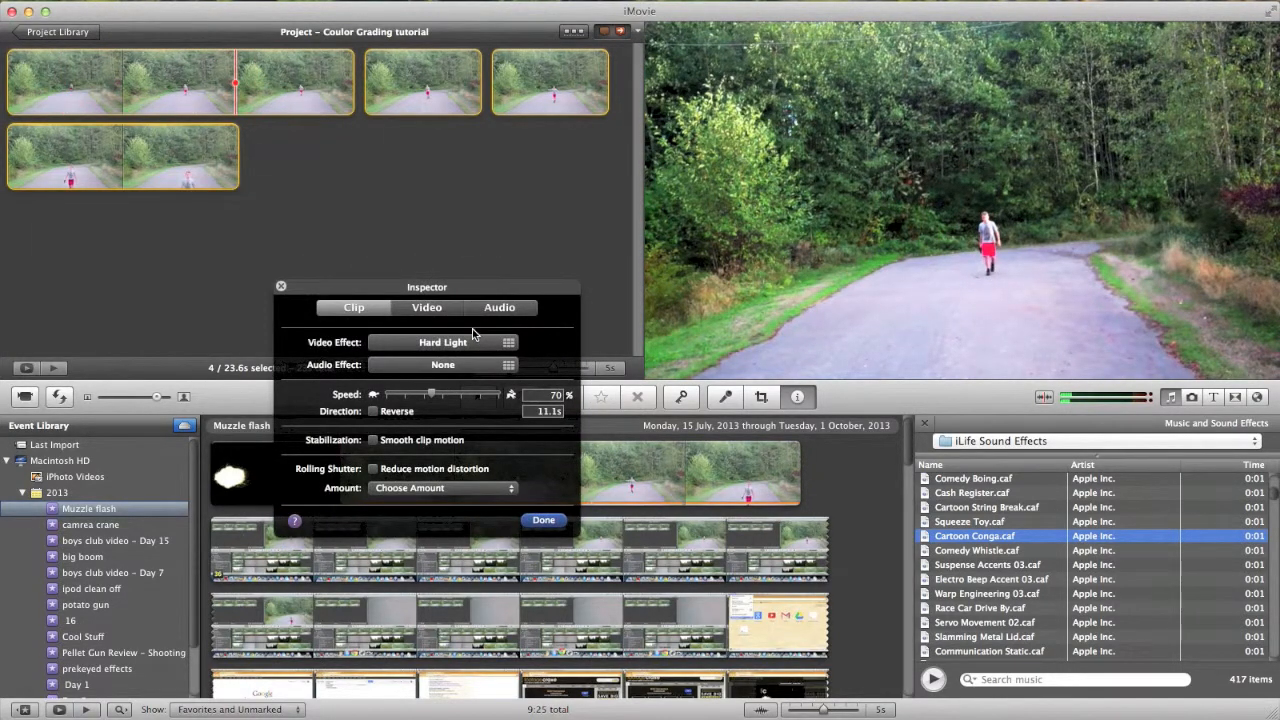
Step: Set exposure 81%, brightness 27% and contrast back to 0%, then apply the adjustments
click(426, 308)
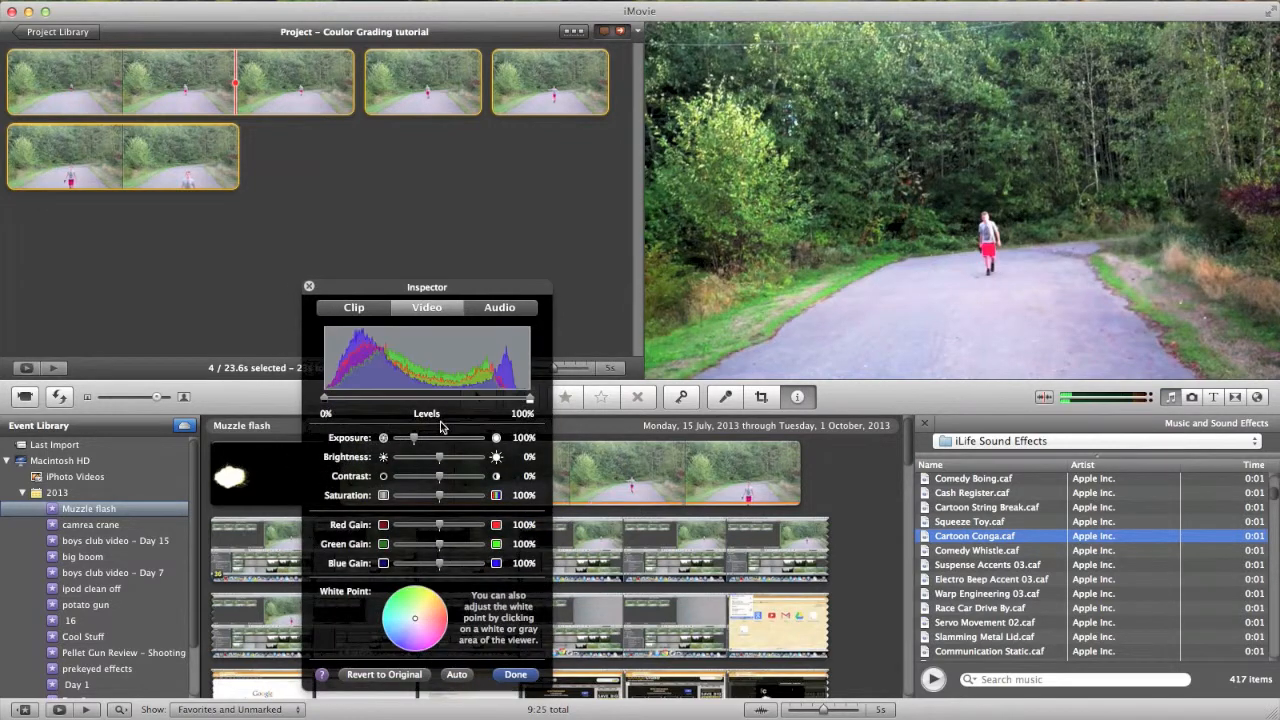
drag(440, 456, 440, 456)
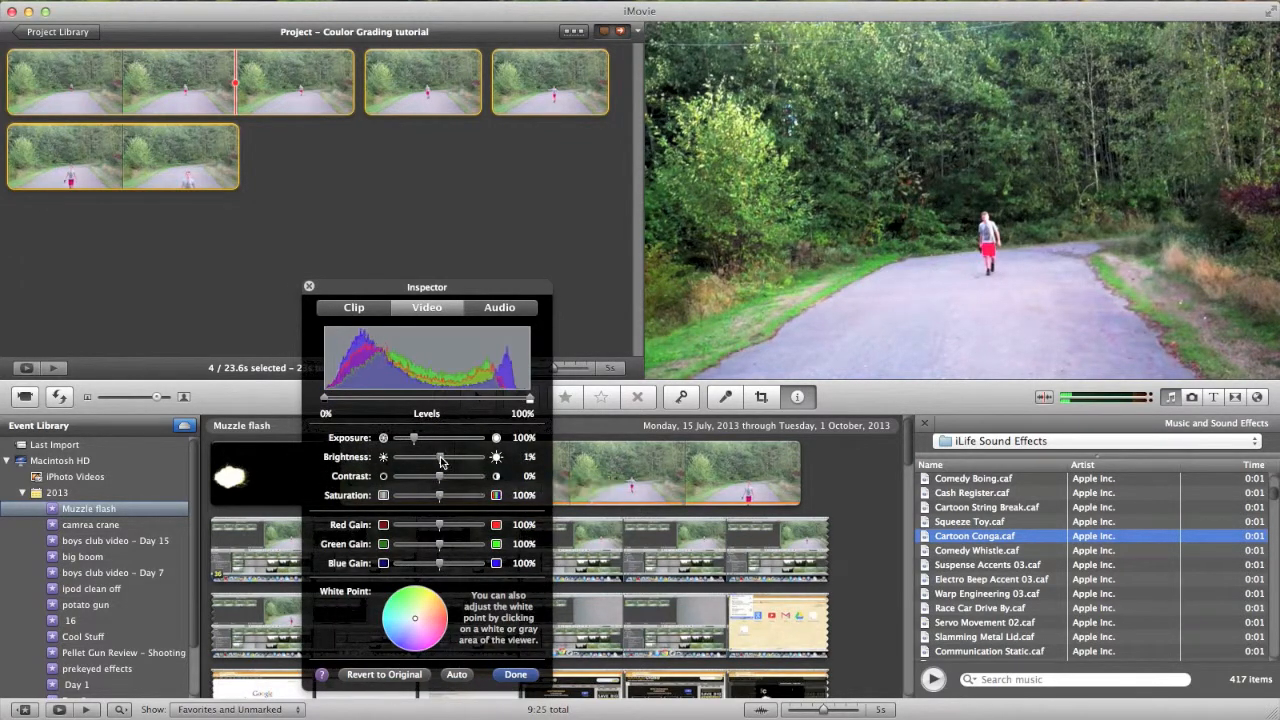
drag(414, 456, 452, 456)
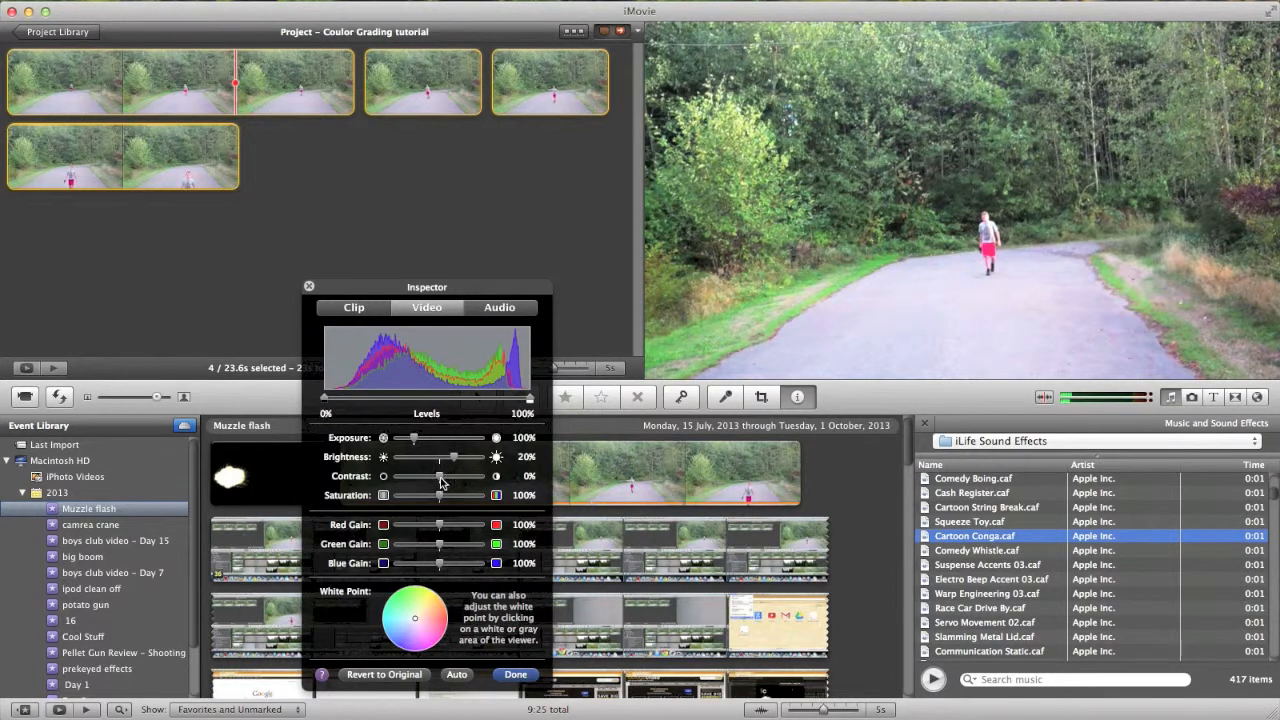
drag(438, 476, 444, 476)
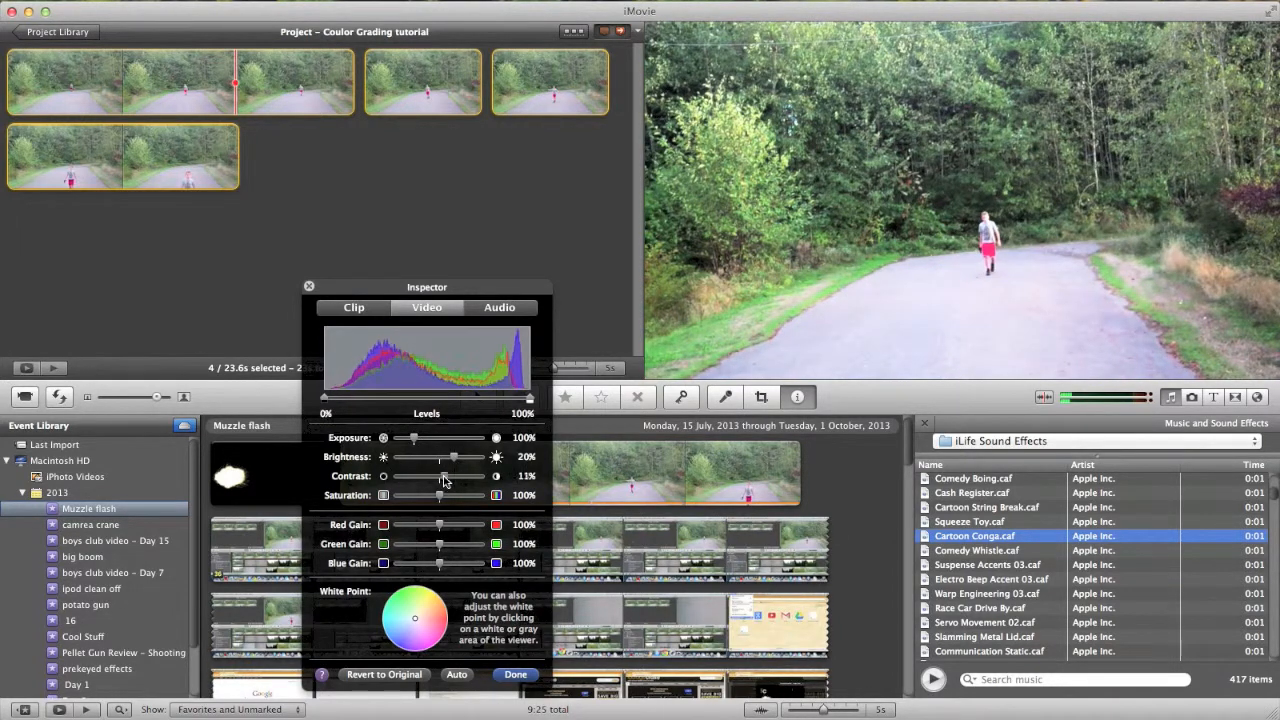
drag(444, 476, 452, 476)
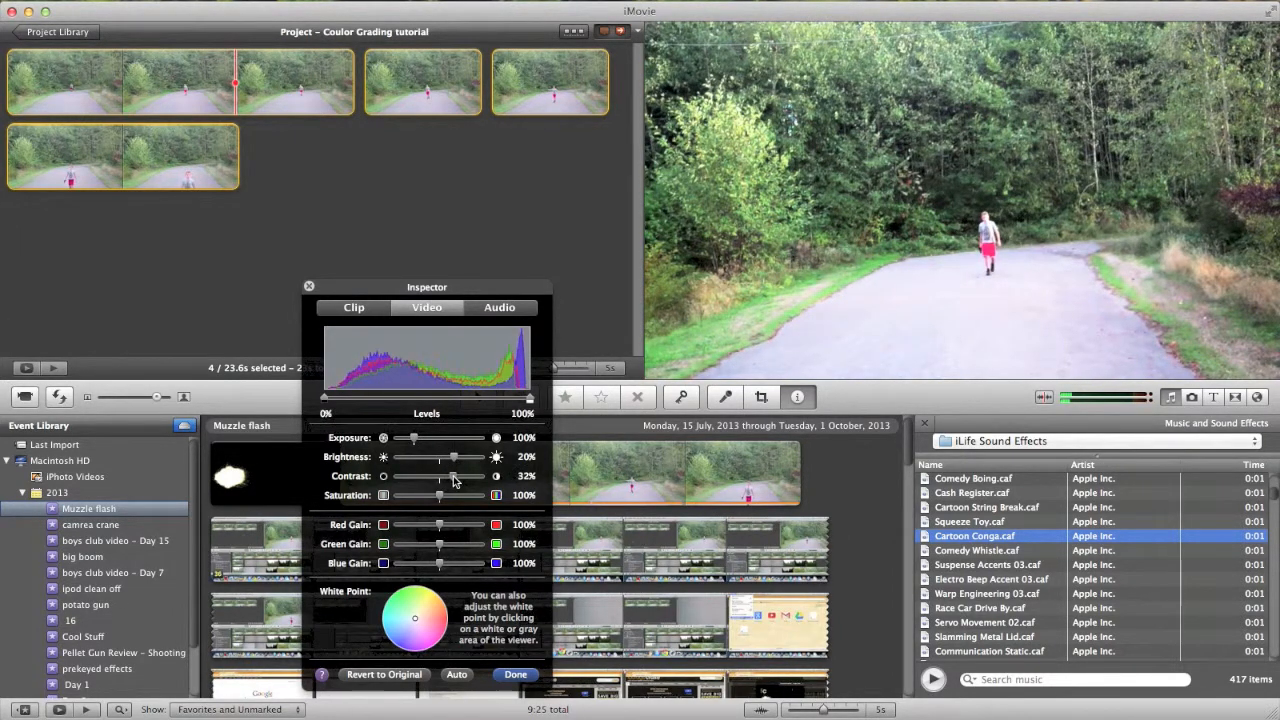
drag(452, 476, 440, 476)
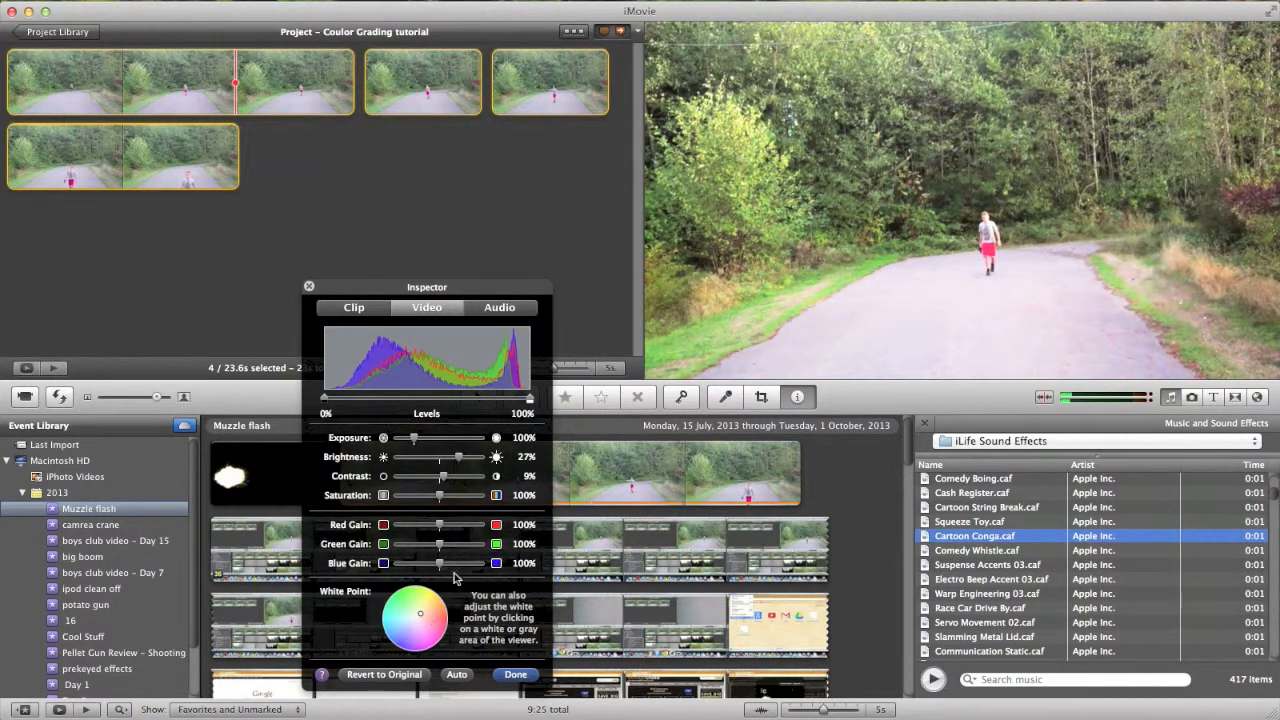
mouse_move(460, 504)
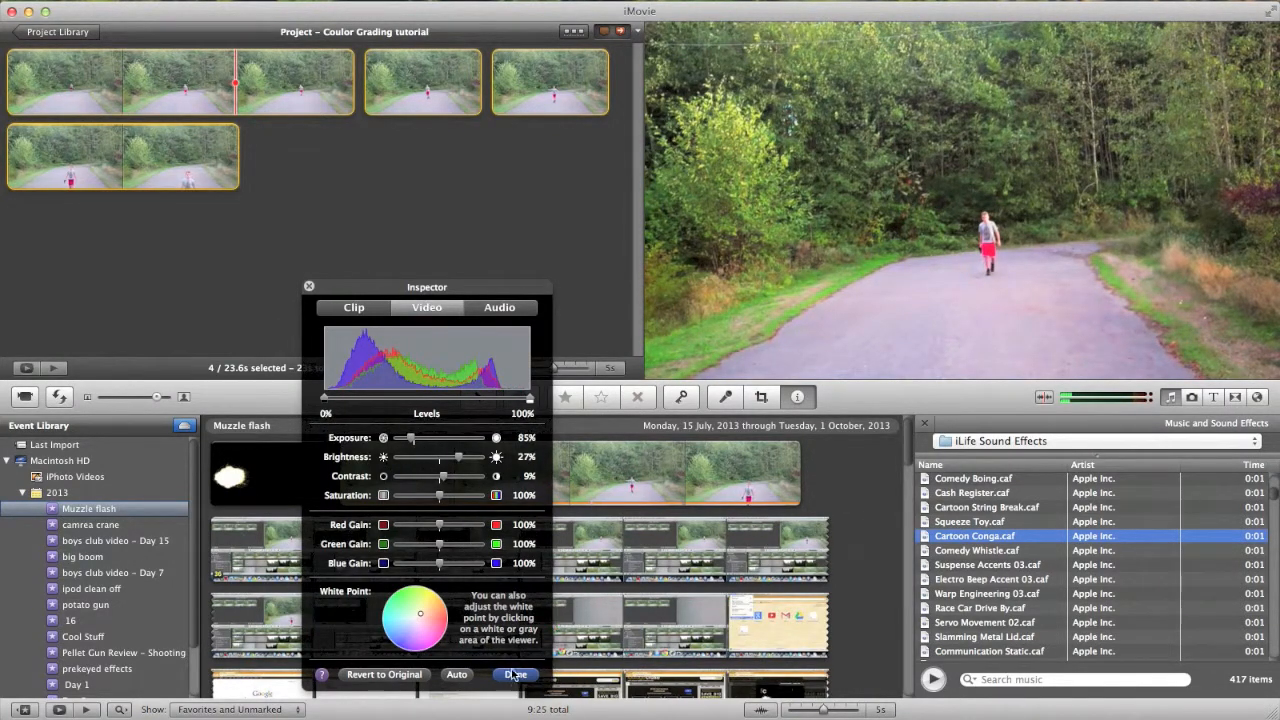
click(512, 676)
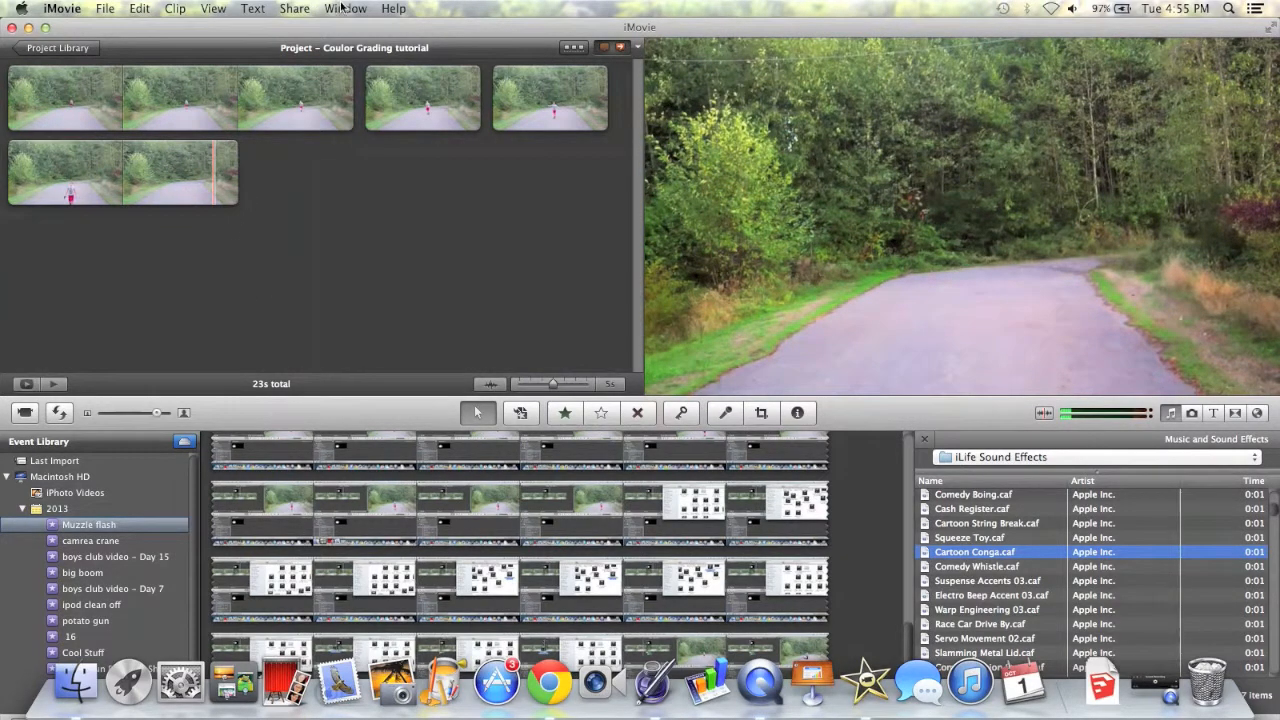
Step: Start a QuickTime export named Coulor Grading tutorial.mov and bring up its movie settings
click(292, 8)
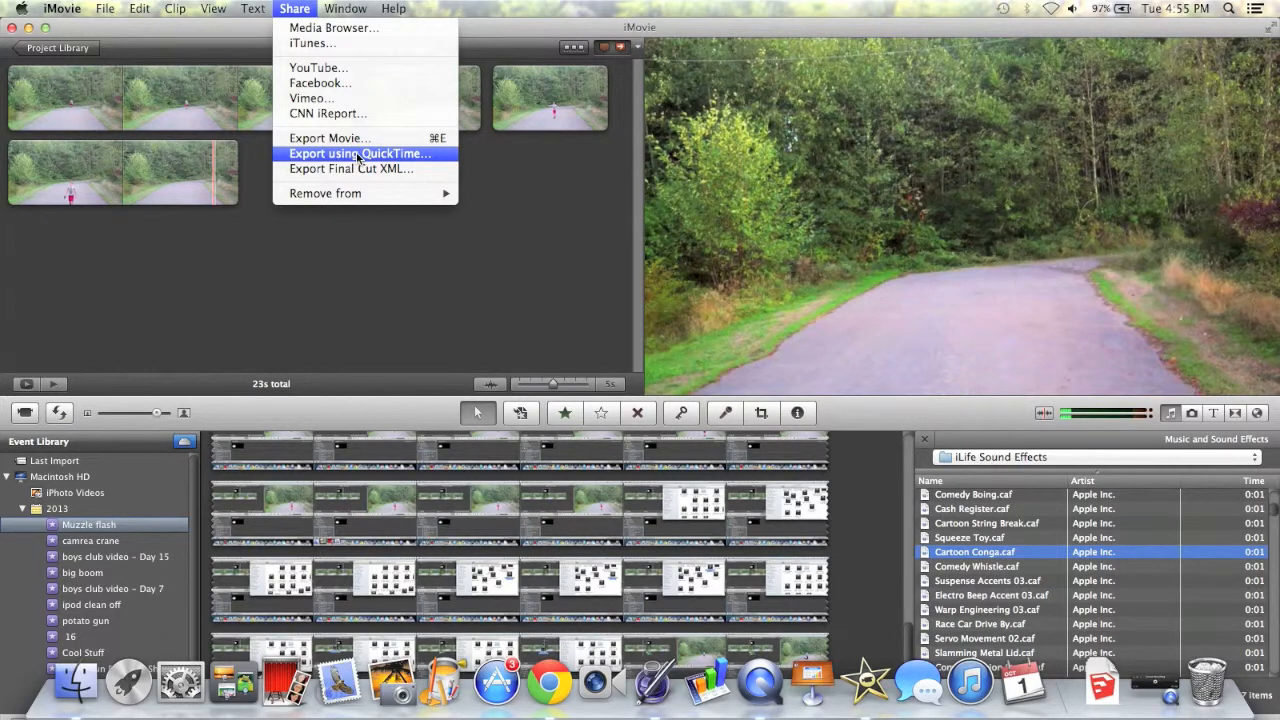
click(360, 152)
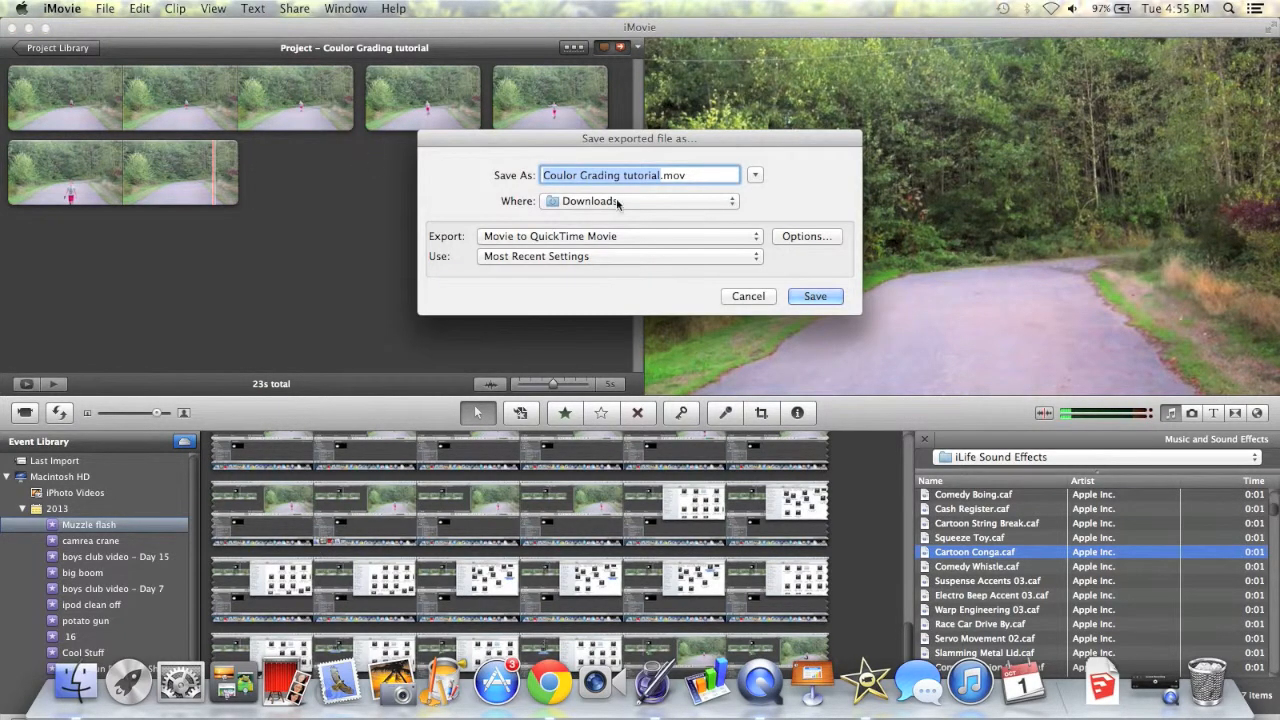
click(806, 236)
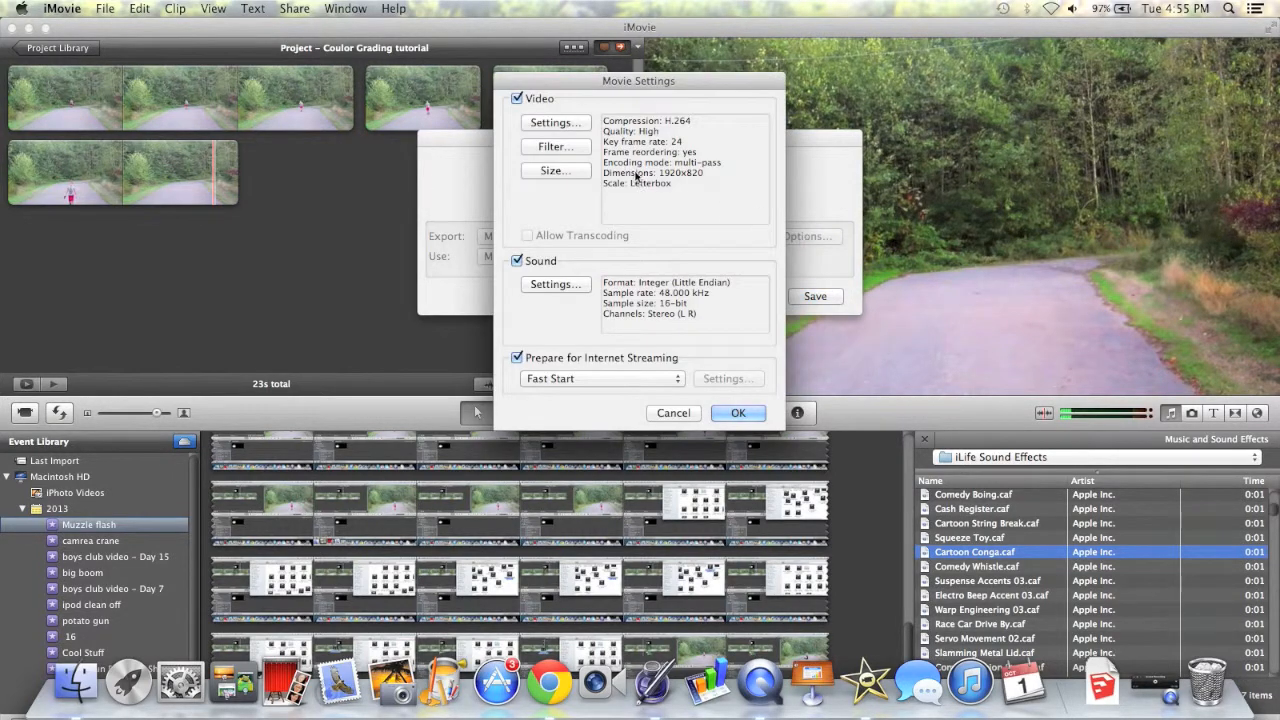
Step: Set a custom export size of 1920×820 with letterbox scaling and accept the movie settings
click(556, 170)
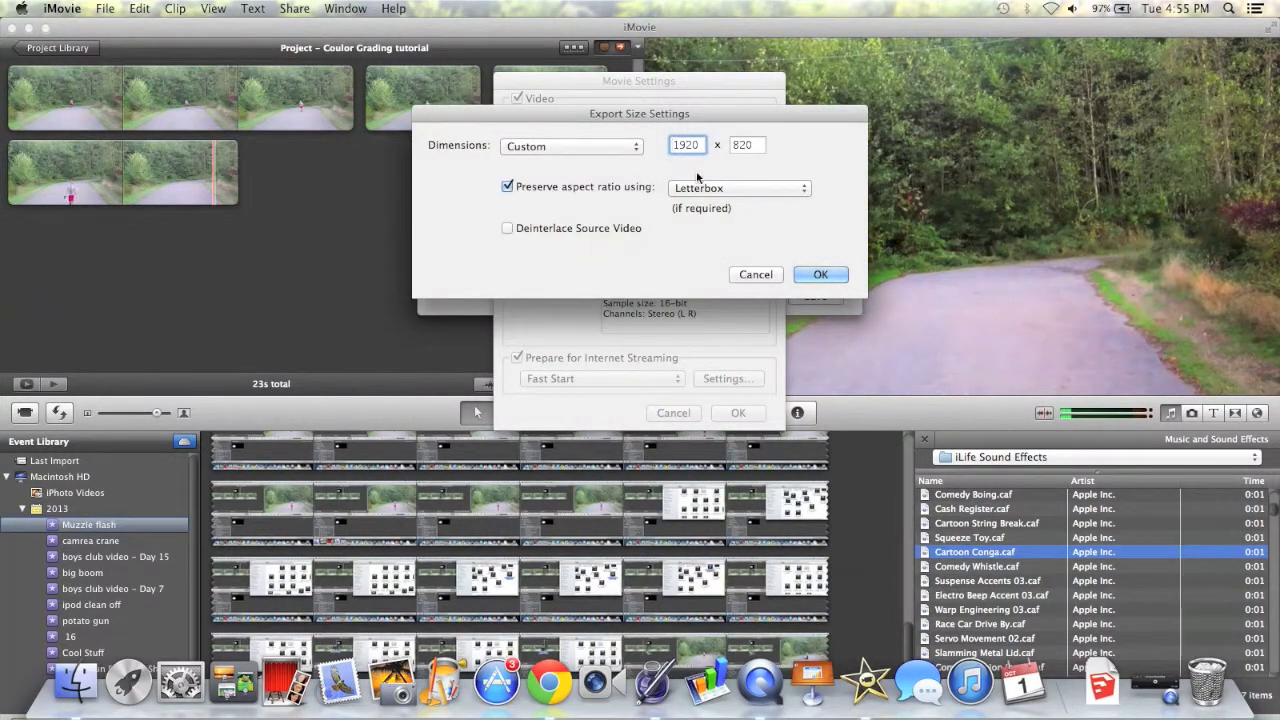
click(686, 144)
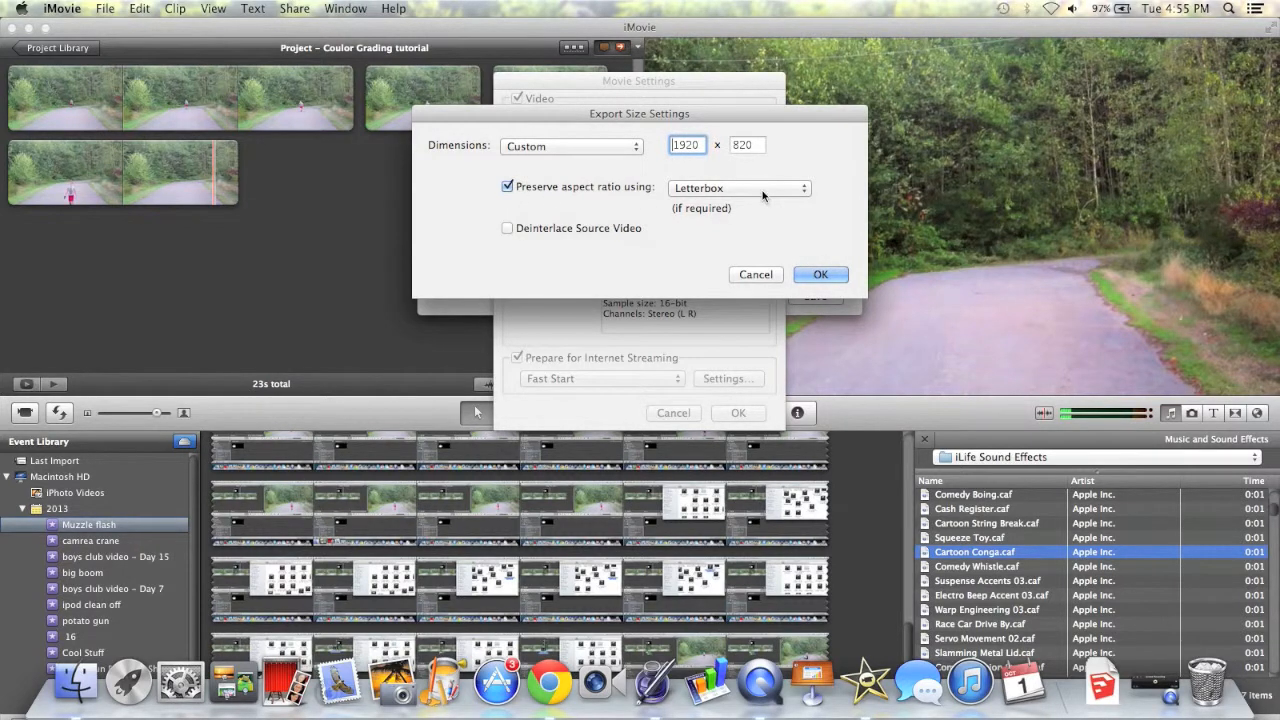
click(820, 274)
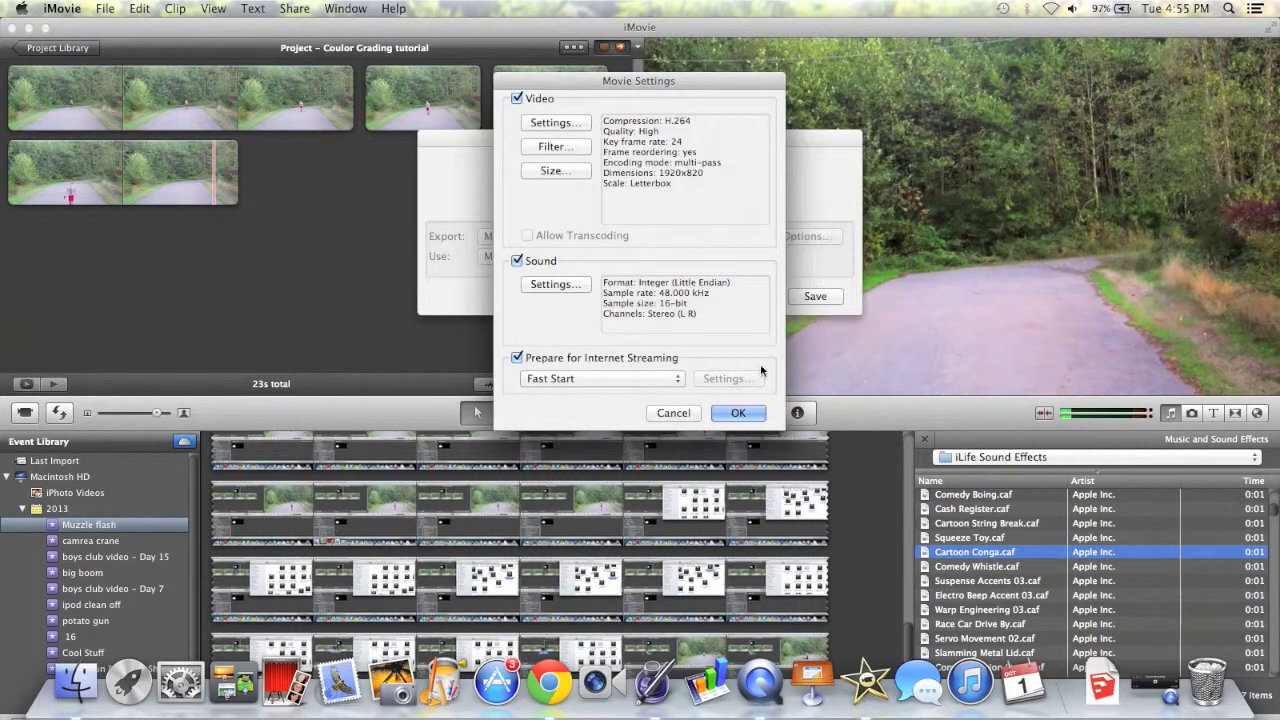
click(736, 412)
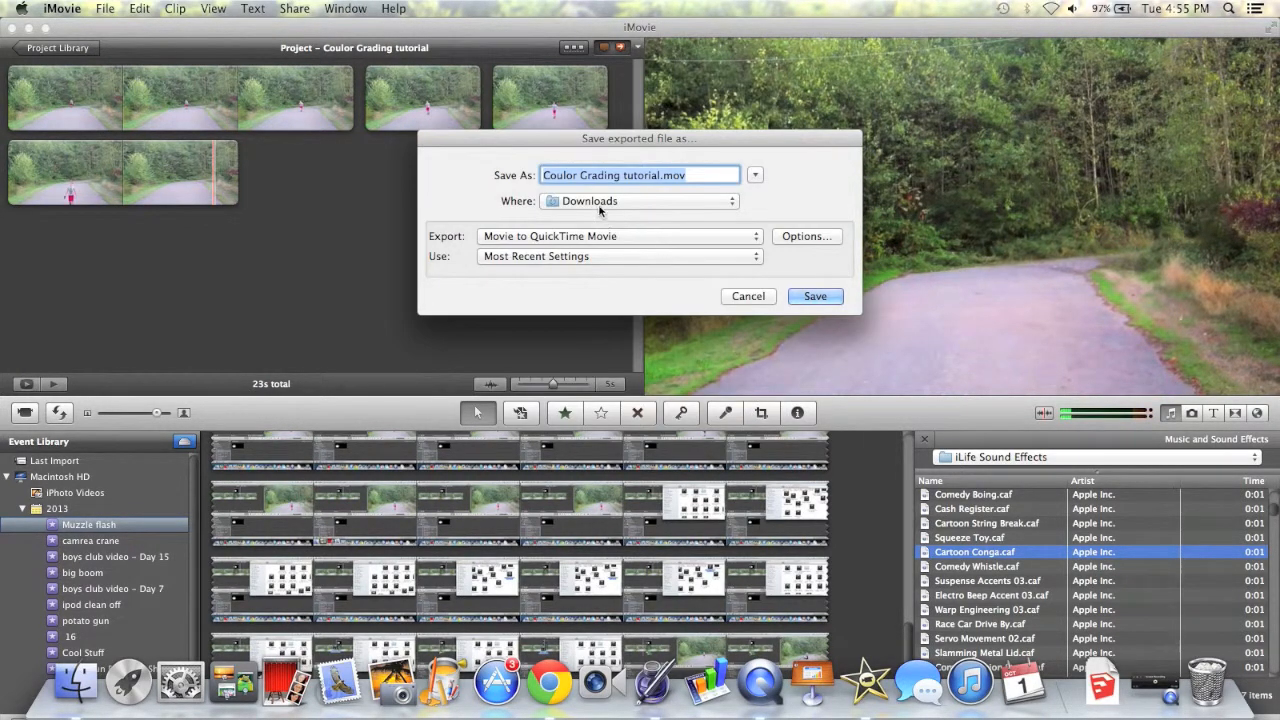
Step: Save Coulor Grading tutorial.mov to the Desktop and begin the export
click(638, 200)
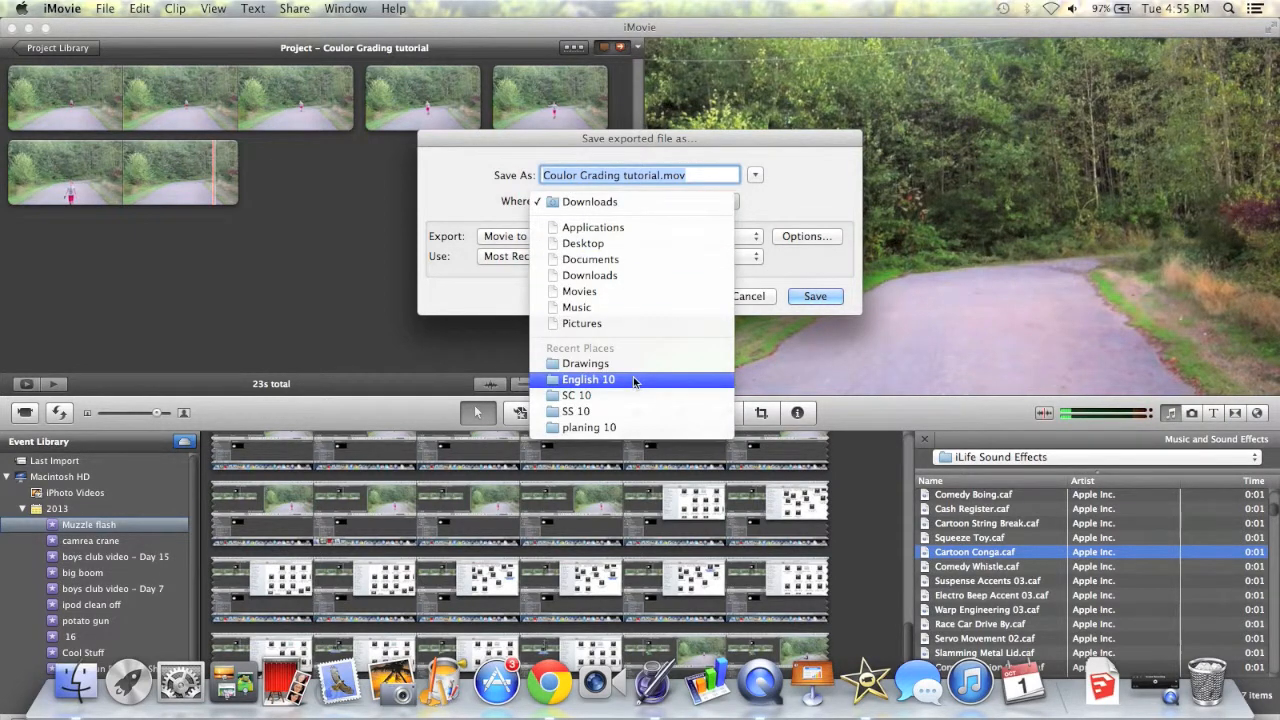
mouse_move(616, 396)
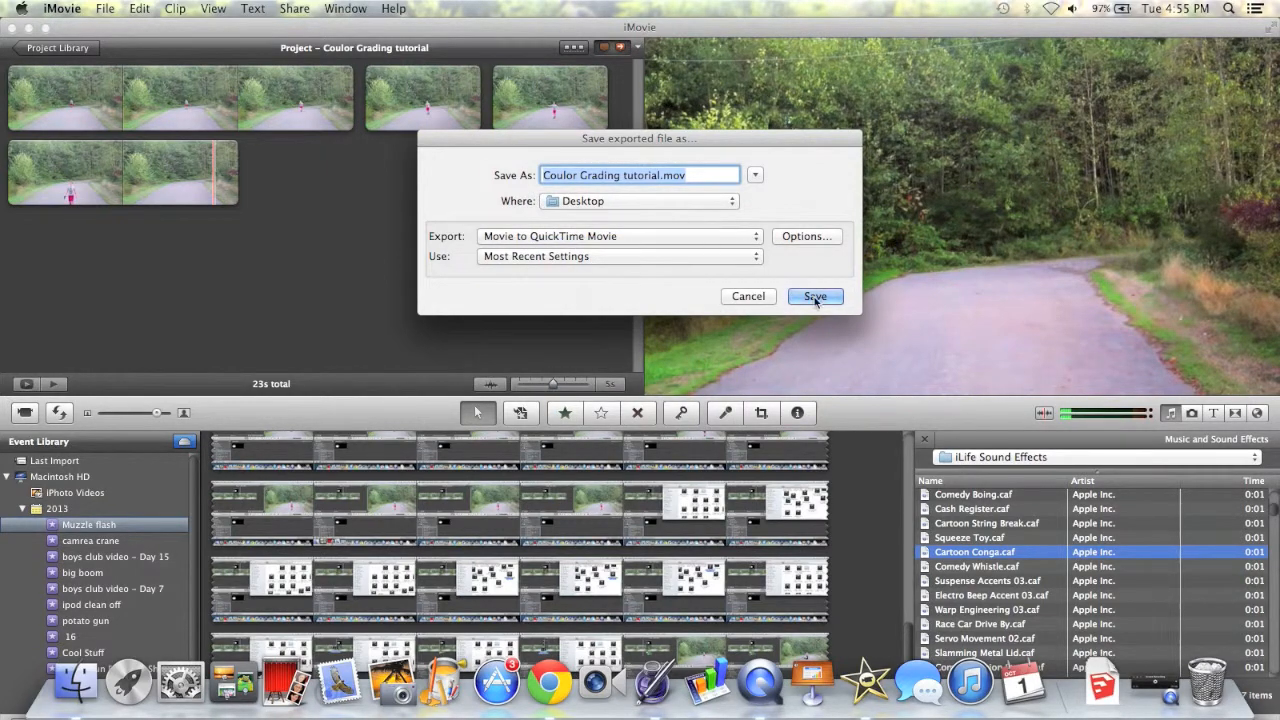
click(816, 296)
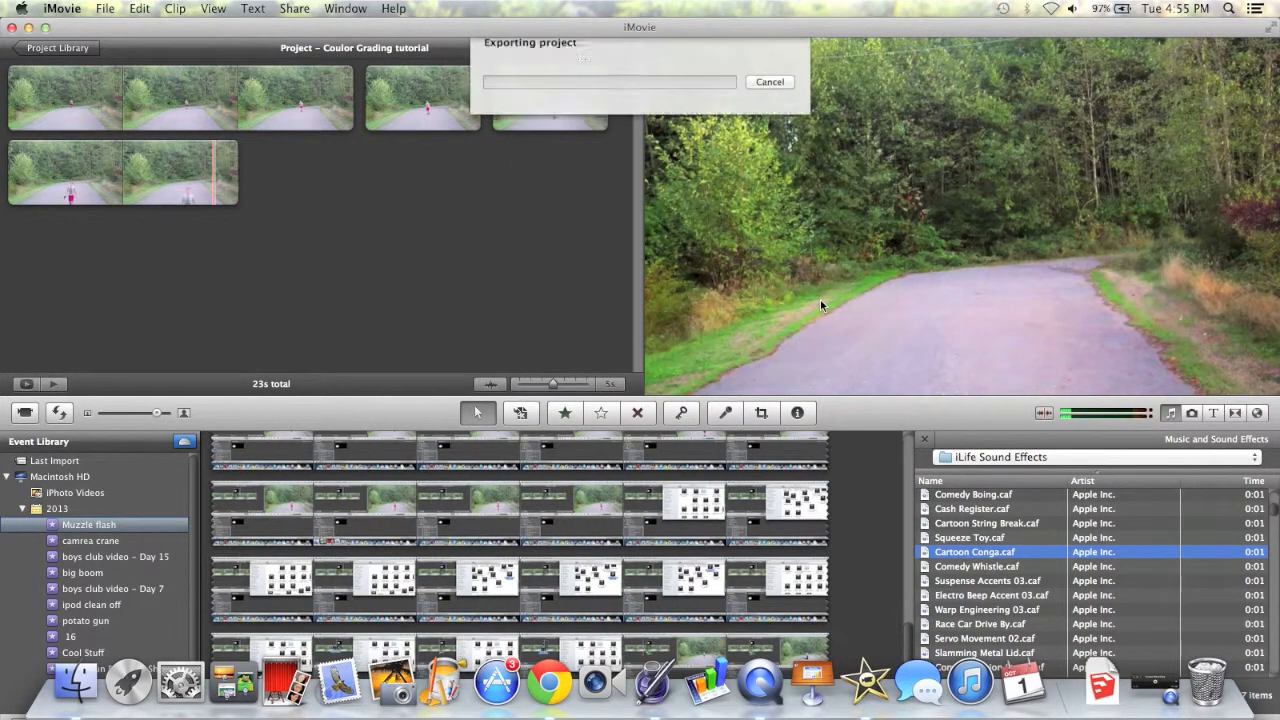